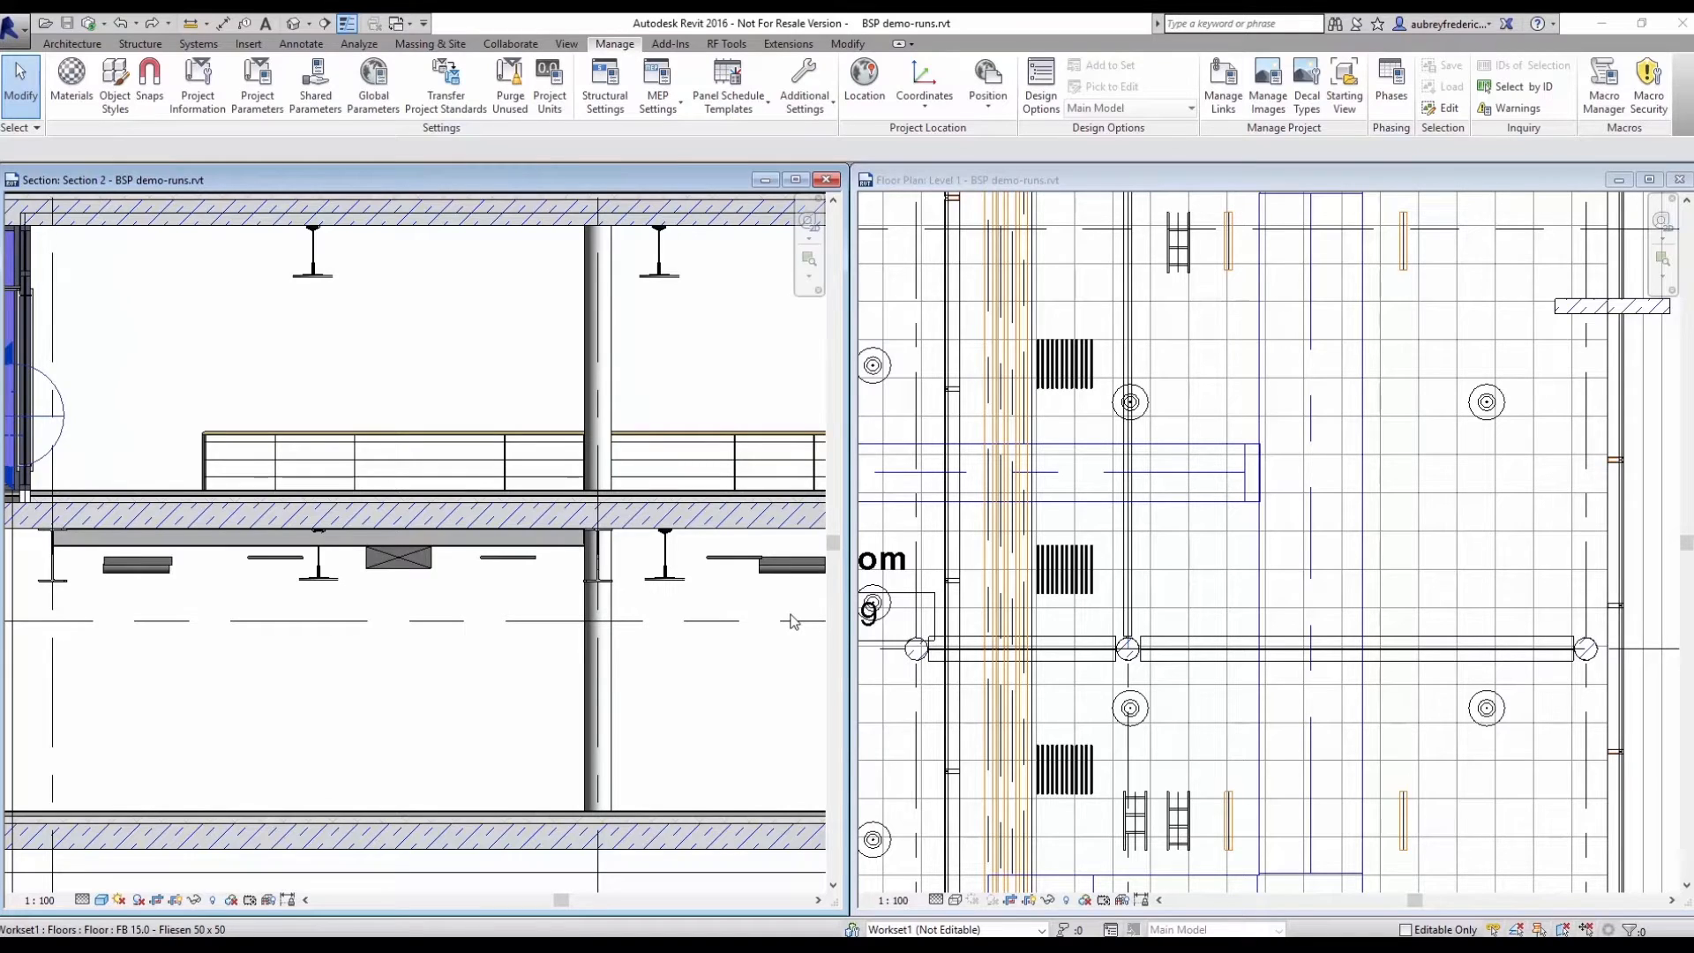
mouse_move(1389, 779)
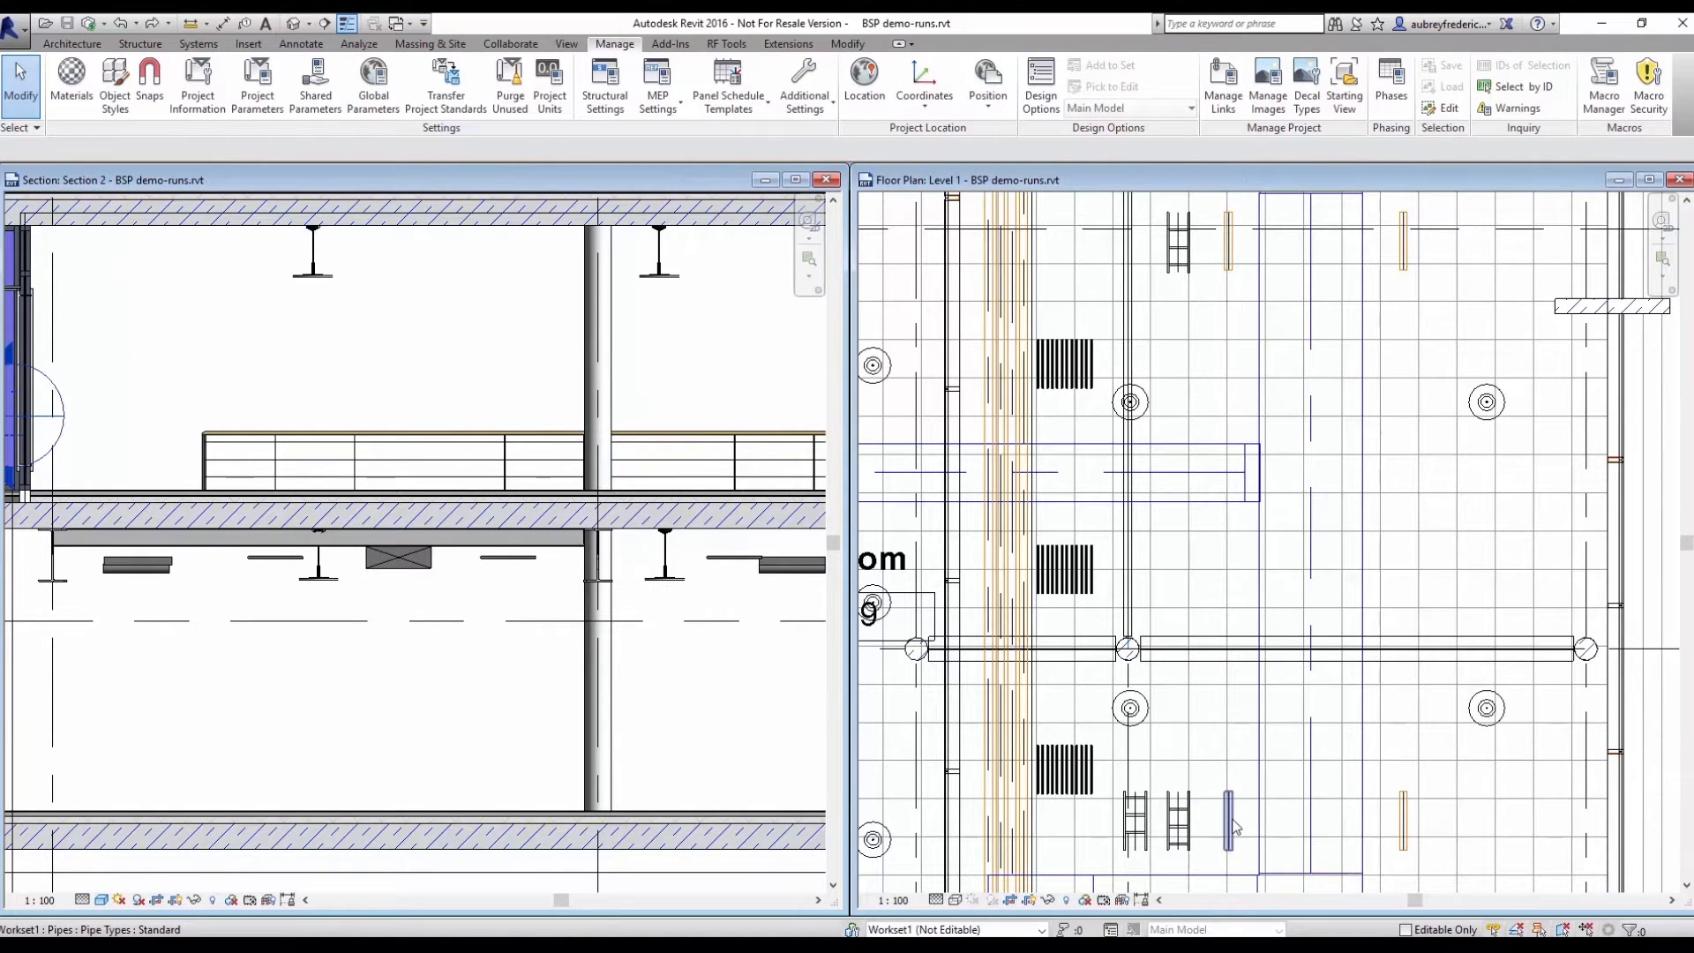
mouse_move(1232, 826)
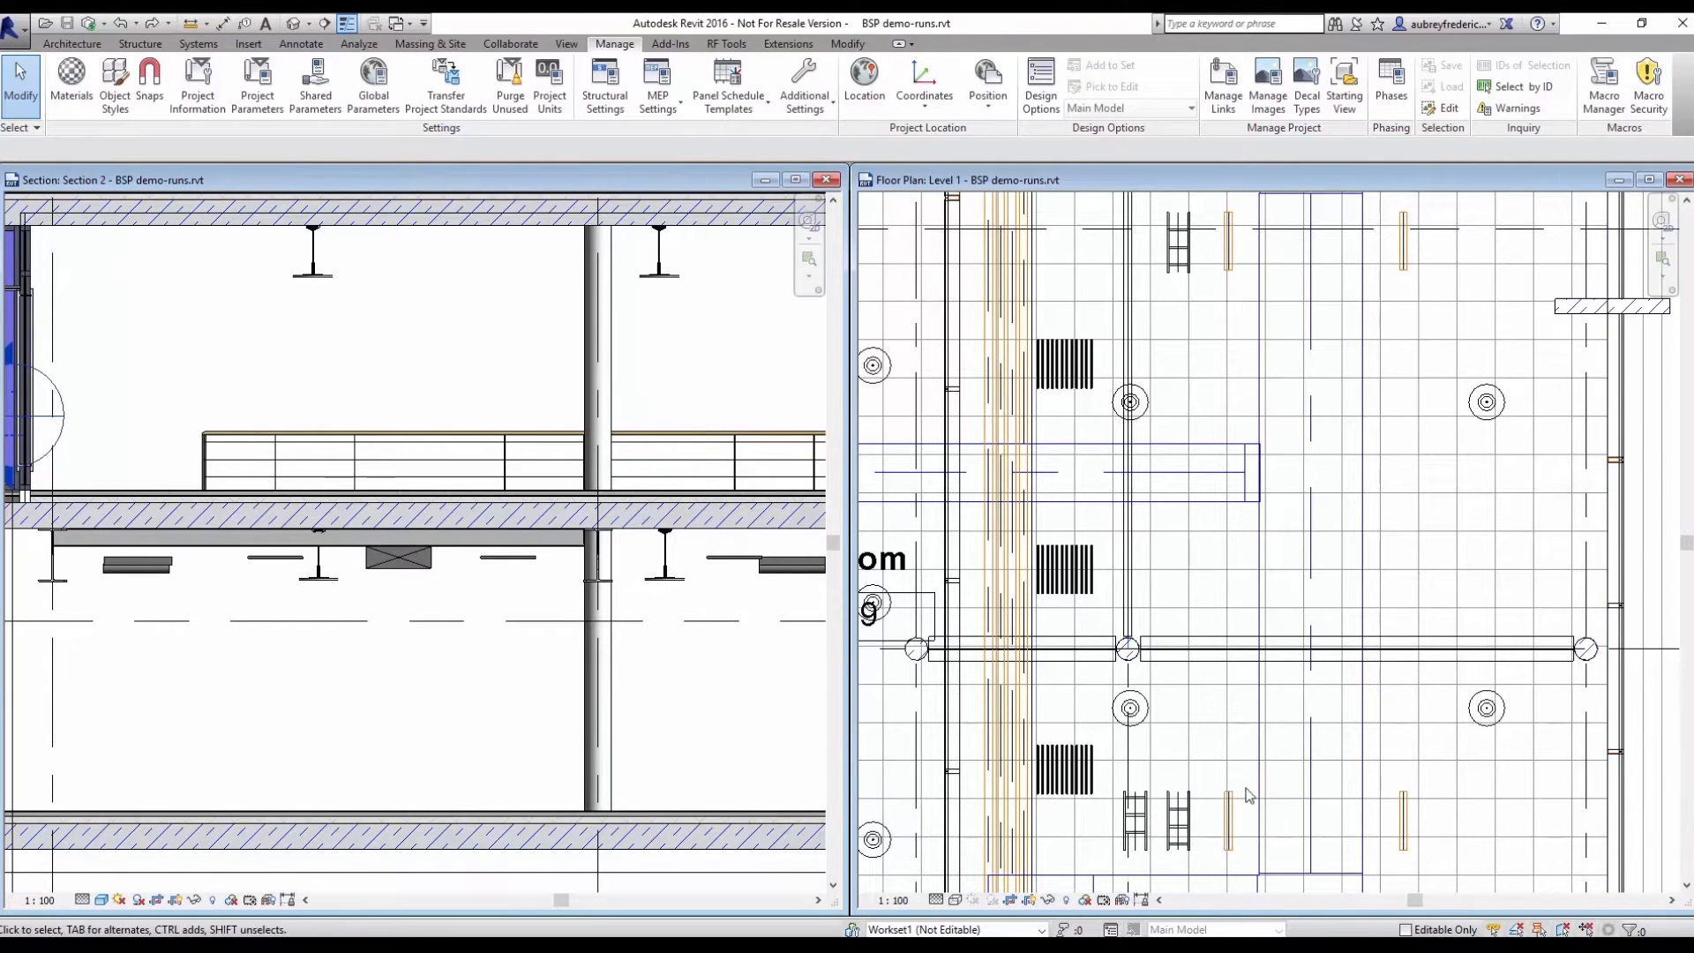
mouse_move(1091, 662)
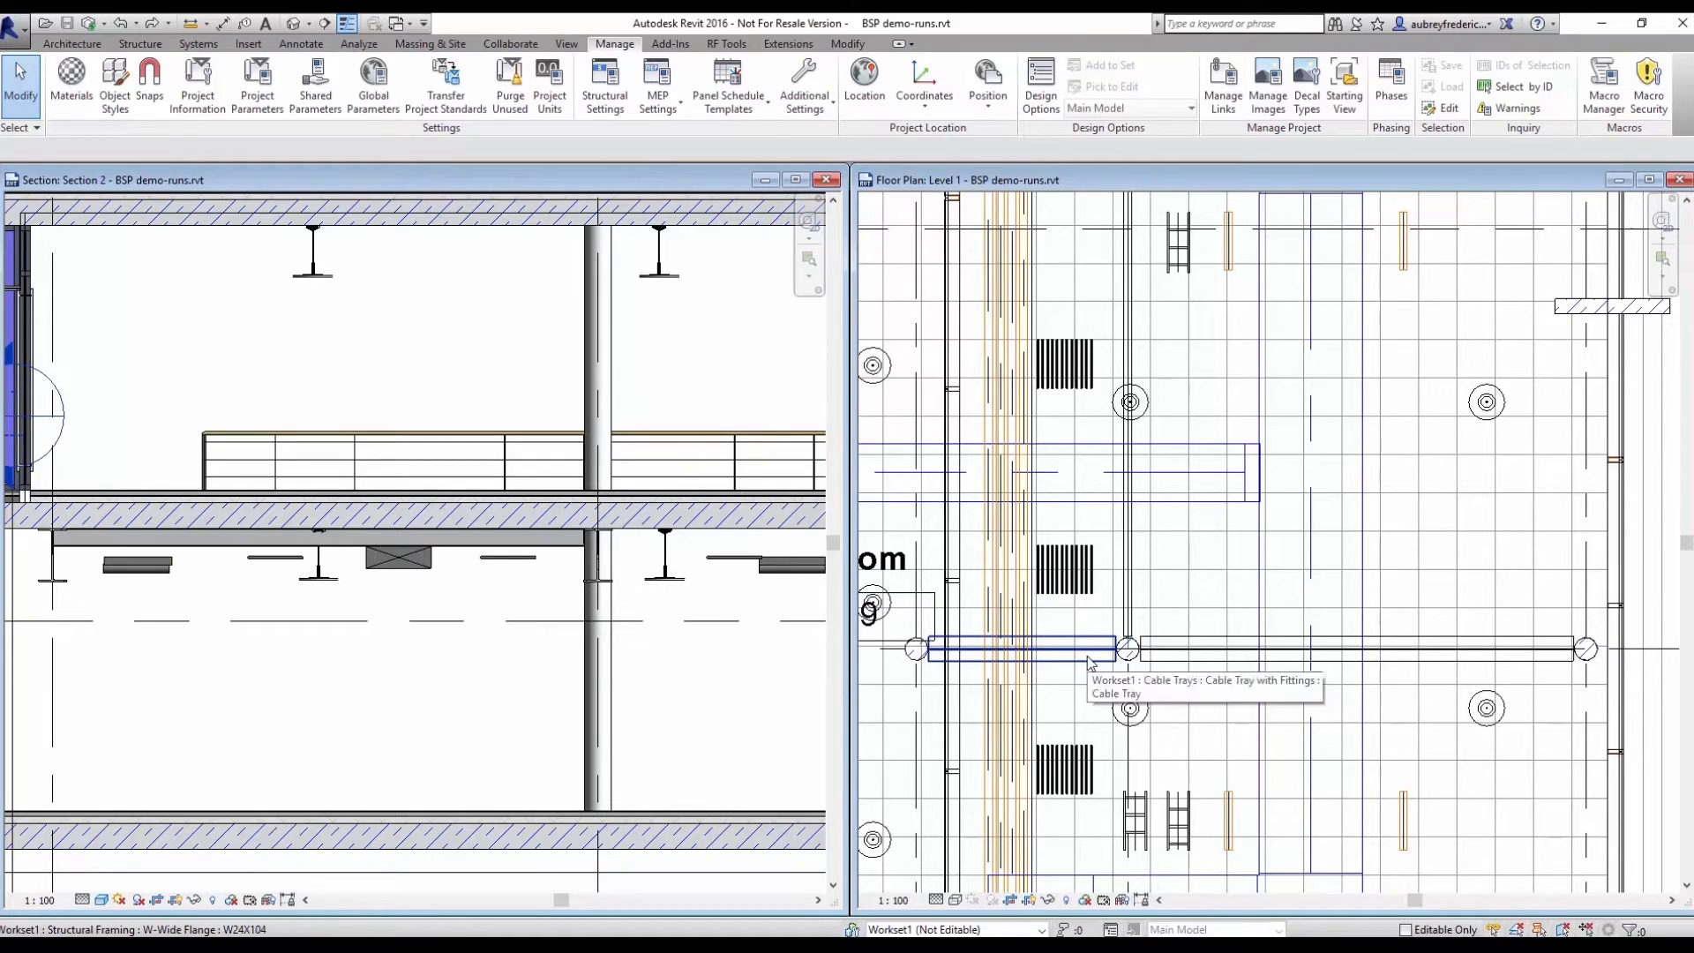
mouse_move(1220, 582)
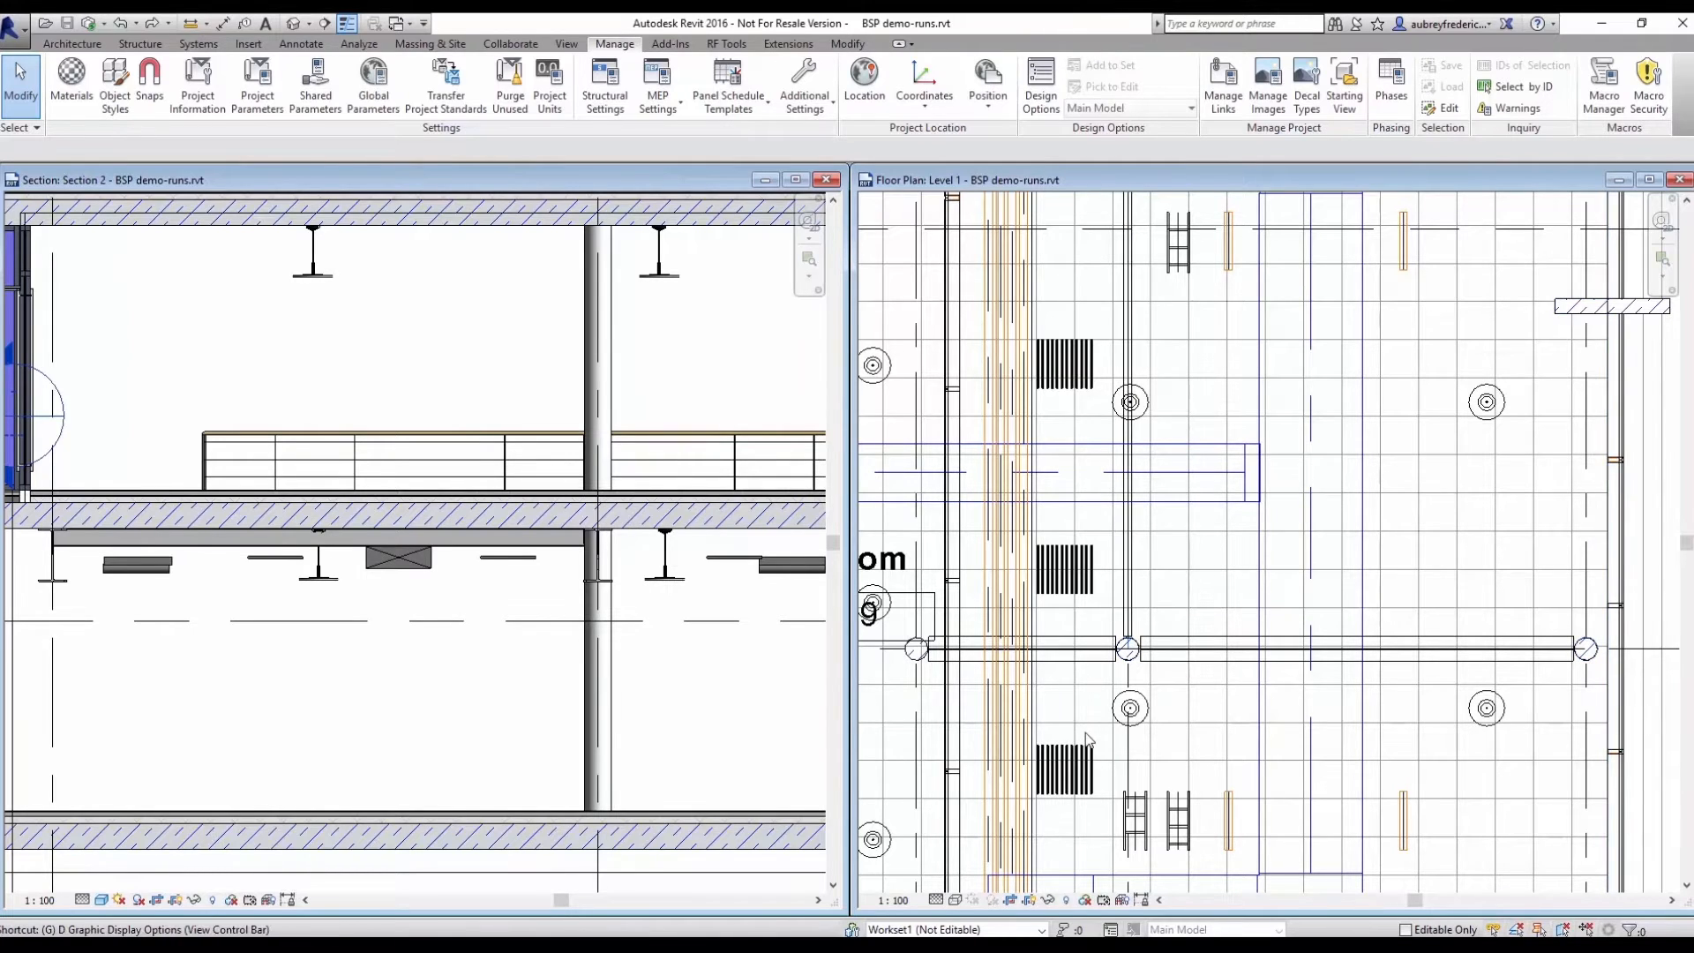
Step: Auto-route a cable tray between the stubs with Direct route and Late alignment, bending around the duct and beams
click(1127, 648)
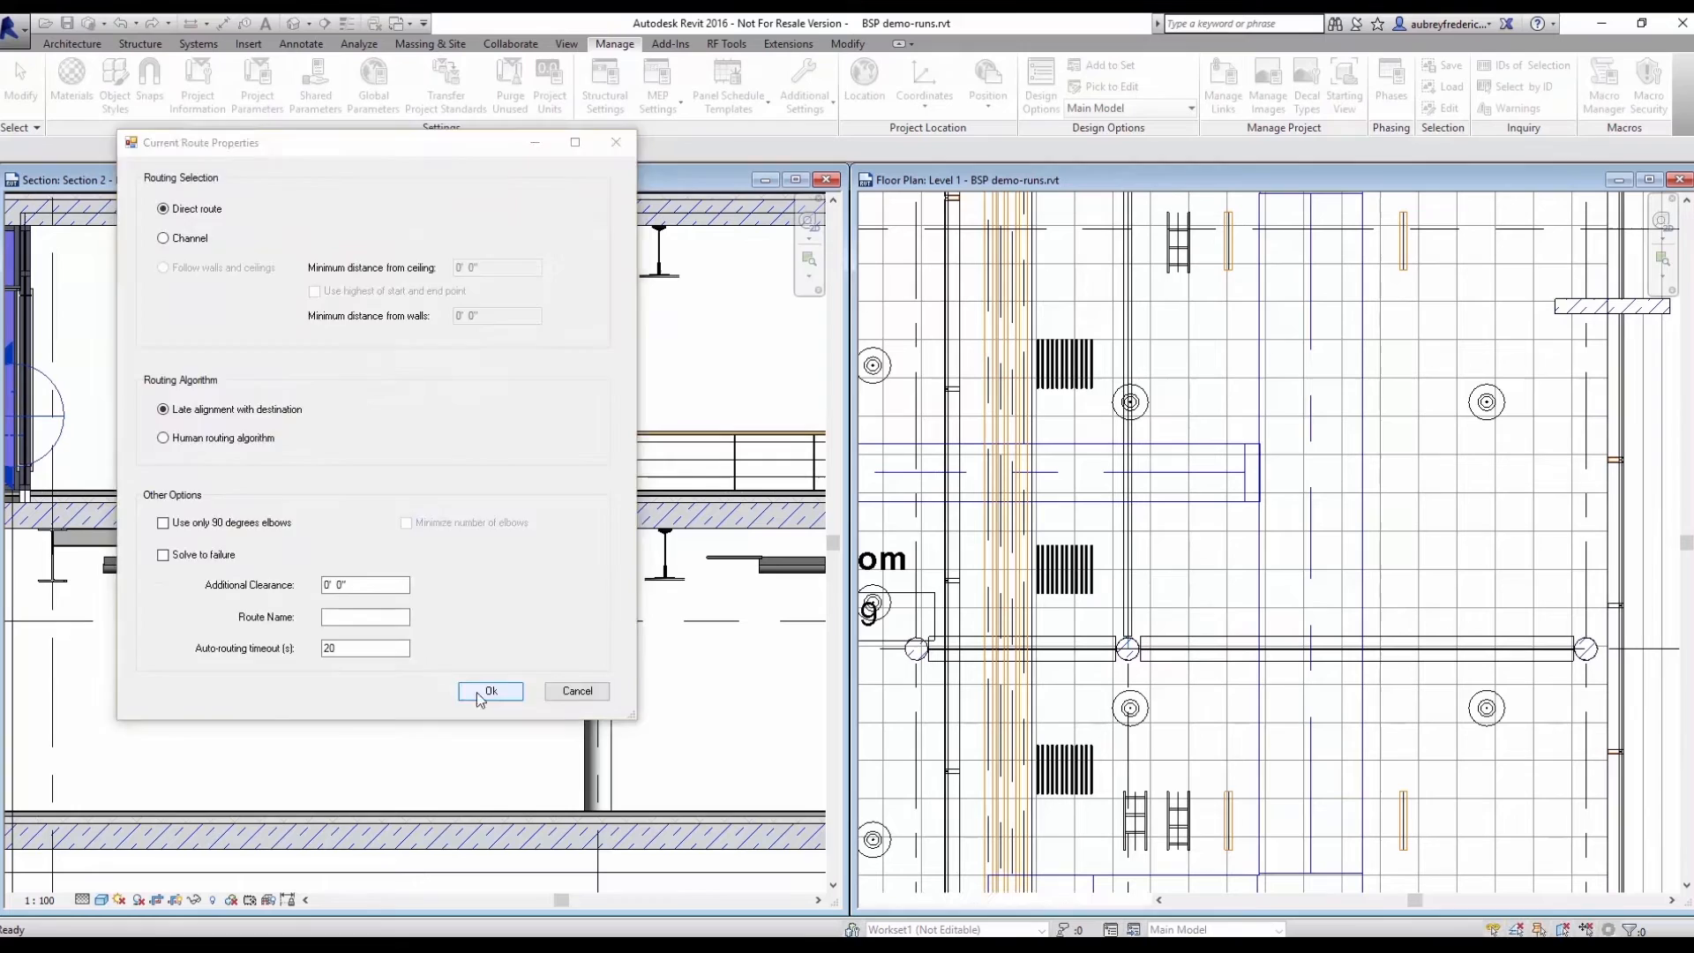
click(488, 690)
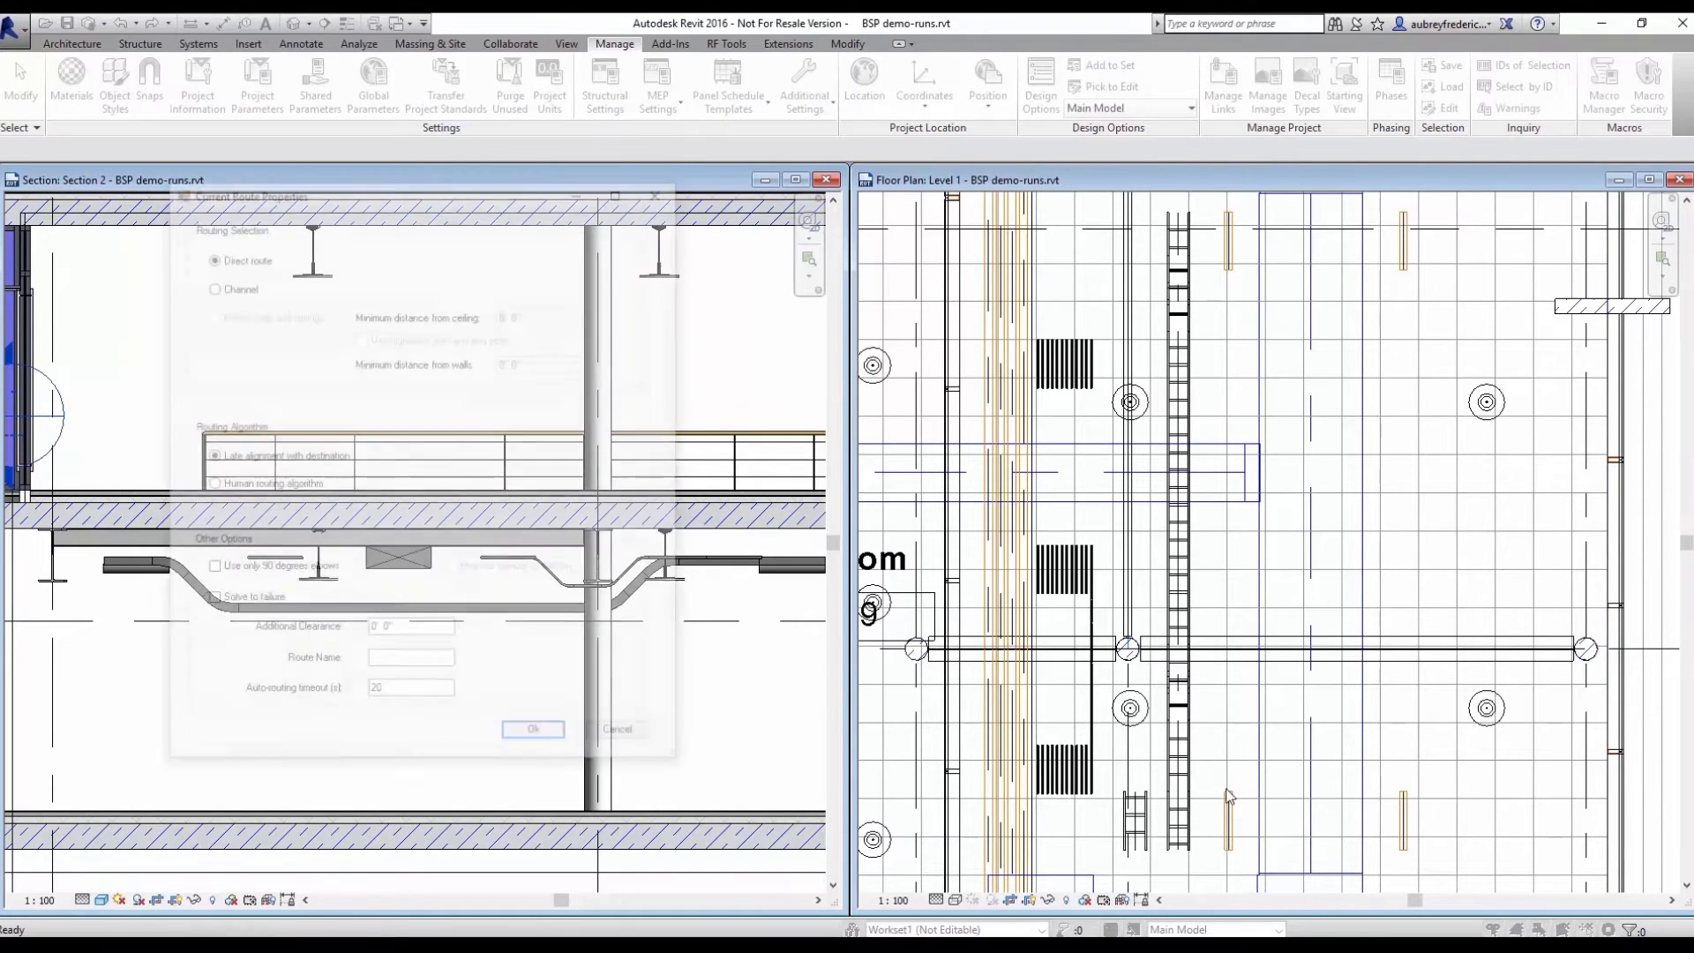
click(531, 729)
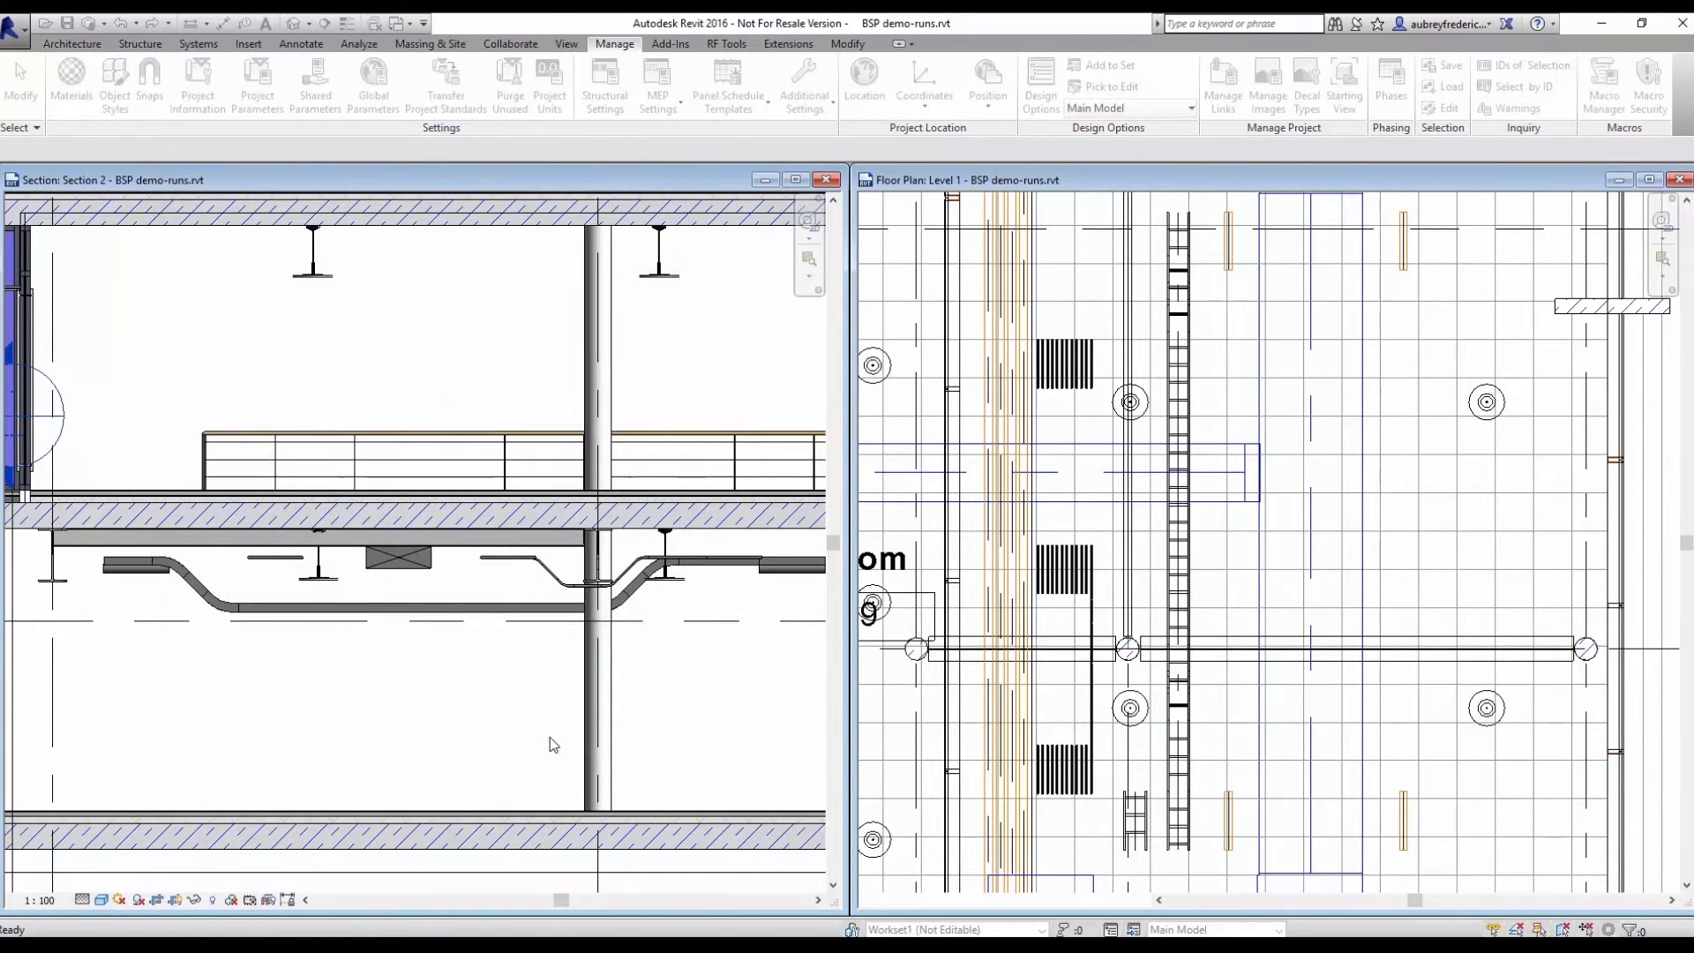